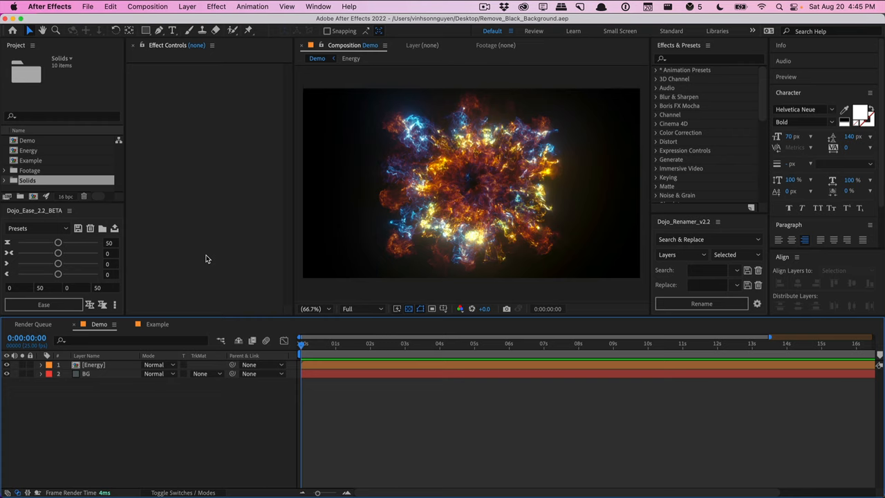
{"action": "mouse_move", "coordinate": [214, 401]}
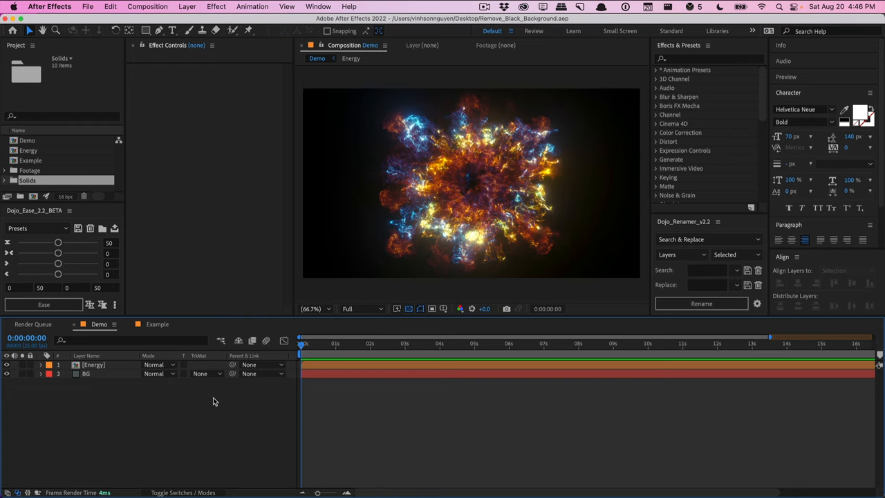
{"action": "mouse_move", "coordinate": [321, 297]}
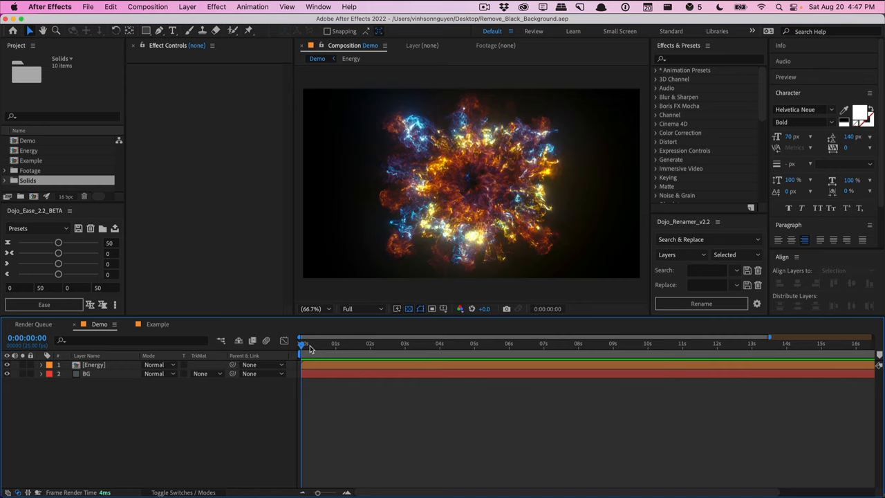
{"action": "mouse_move", "coordinate": [321, 286]}
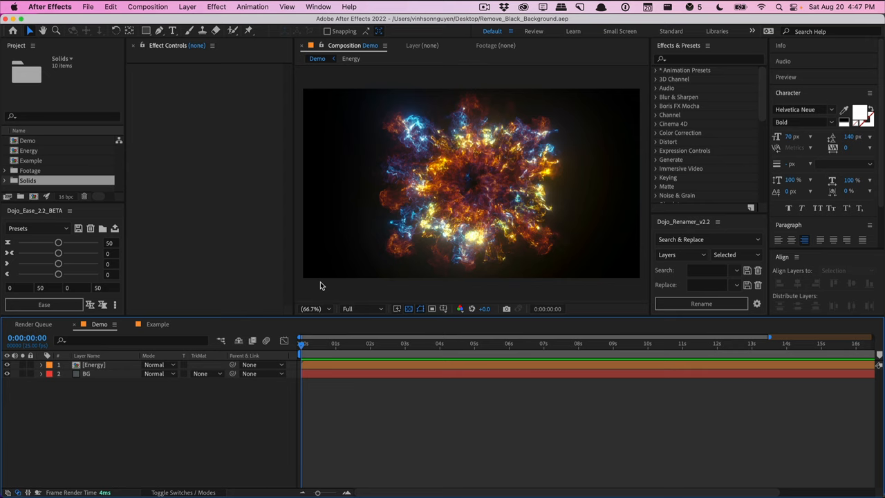
{"action": "mouse_move", "coordinate": [126, 368]}
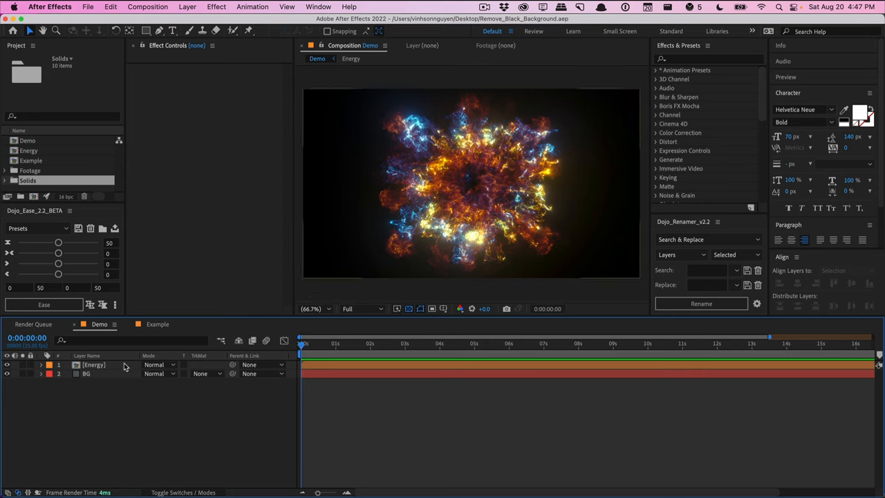
- Try Screen, Add and Screen blend modes on the Energy layer to hide the black
{"action": "left_click", "coordinate": [153, 365]}
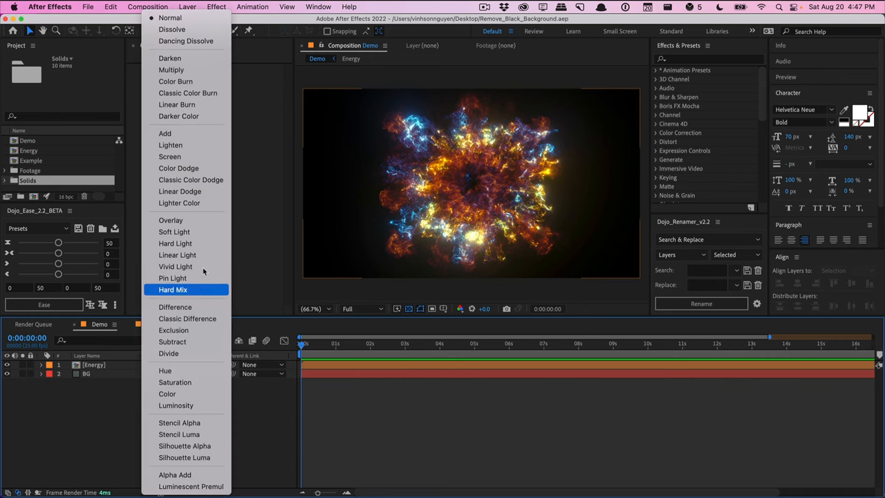
{"action": "left_click", "coordinate": [168, 156]}
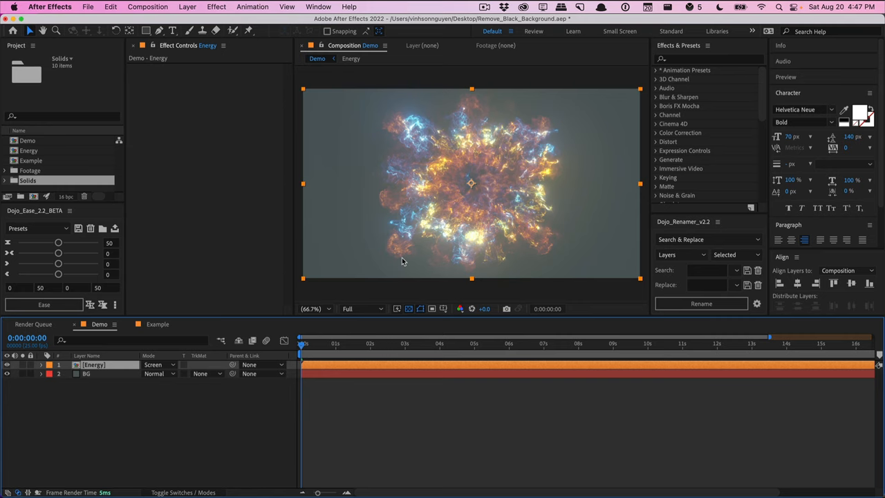
{"action": "mouse_move", "coordinate": [424, 246]}
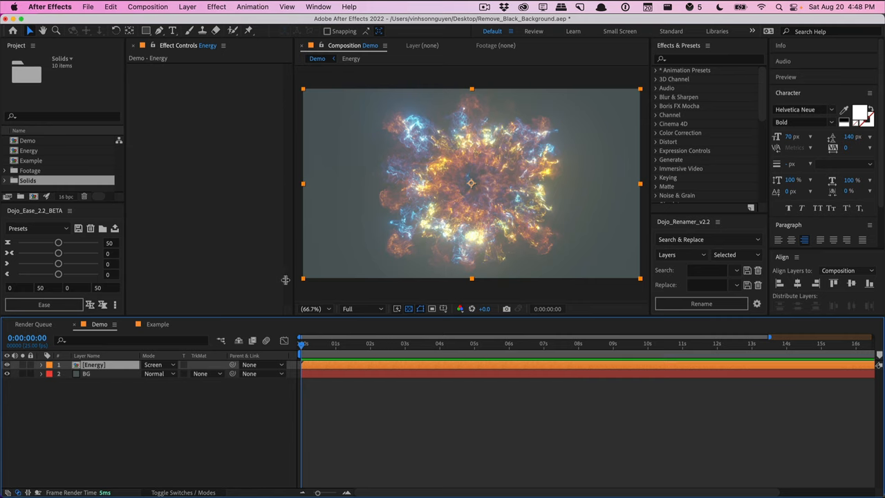
{"action": "left_click", "coordinate": [155, 365]}
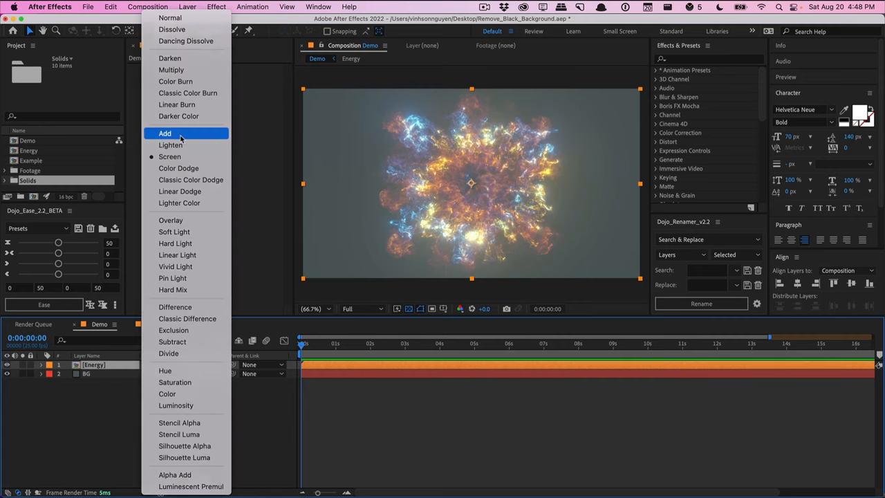
{"action": "left_click", "coordinate": [165, 132]}
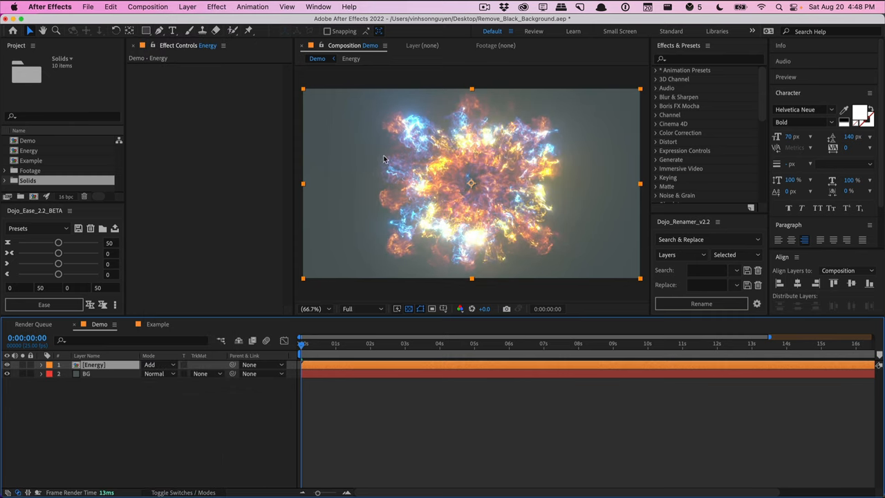
{"action": "left_click", "coordinate": [159, 365]}
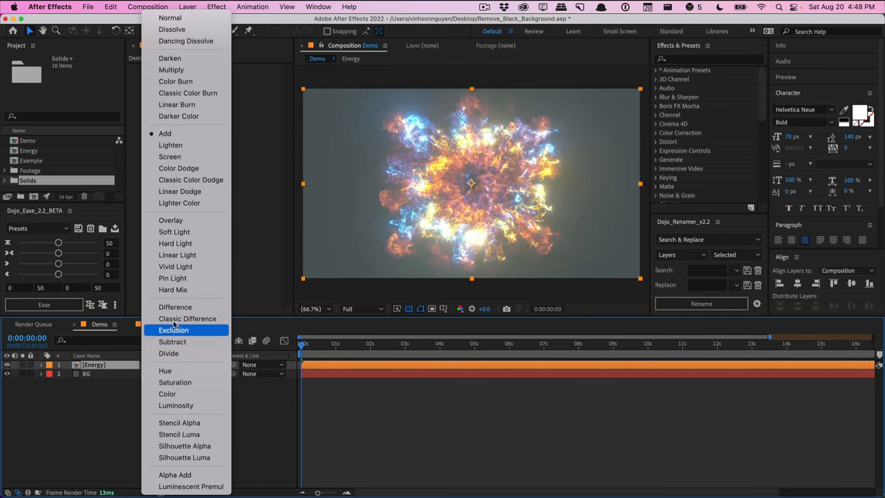
{"action": "left_click", "coordinate": [168, 156]}
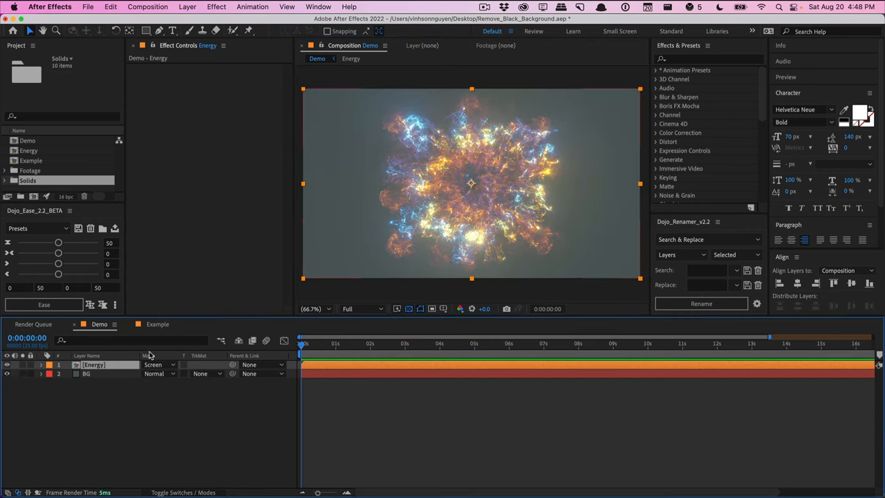
{"action": "mouse_move", "coordinate": [104, 368]}
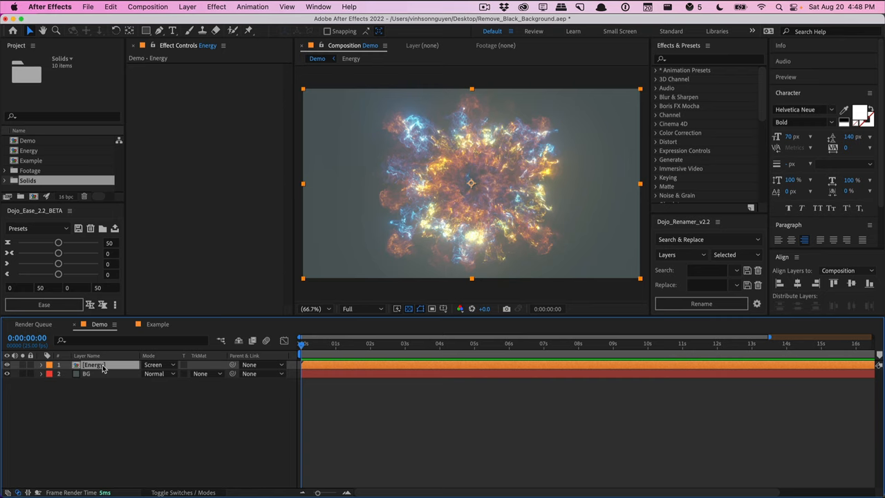
{"action": "mouse_move", "coordinate": [352, 289]}
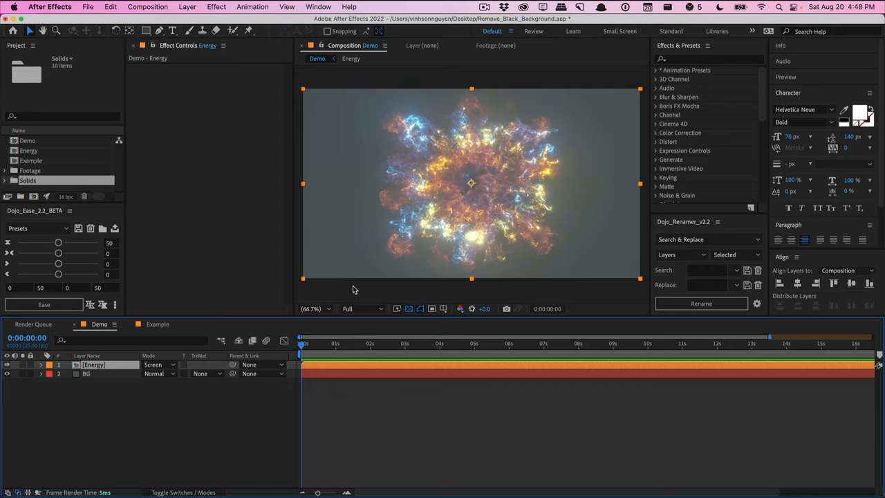
{"action": "mouse_move", "coordinate": [423, 265]}
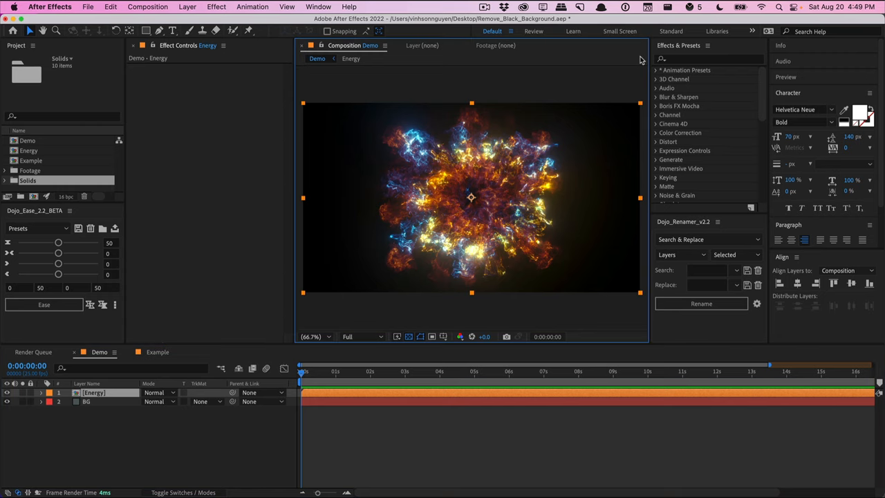
- Apply the Extract key to Energy and knock out more of the dark smoke
{"action": "left_click", "coordinate": [705, 58]}
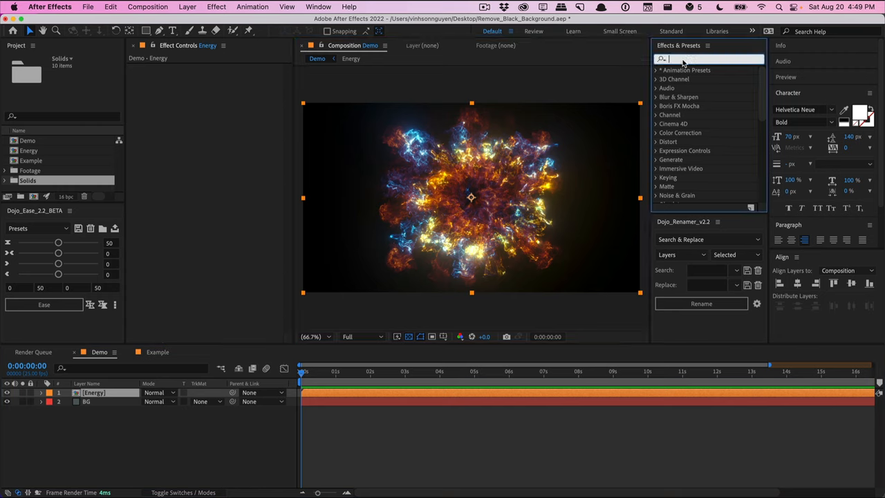
{"action": "type", "text": "extract"}
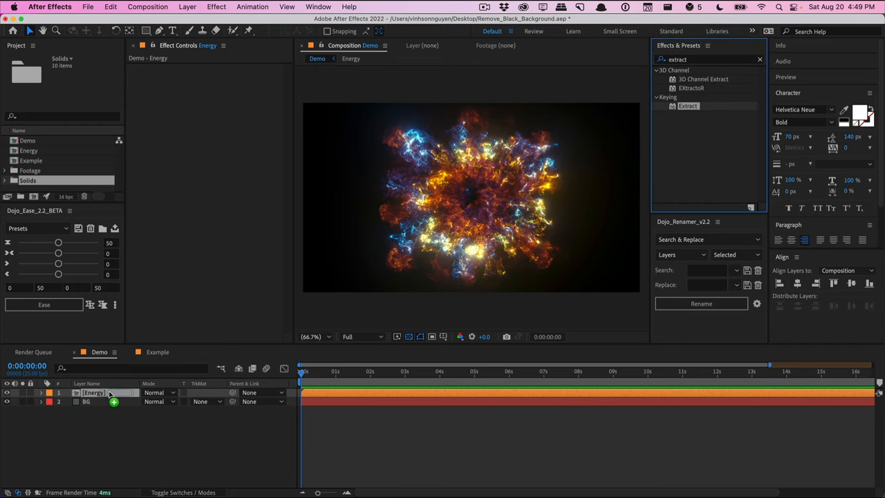
{"action": "double_click", "coordinate": [688, 105]}
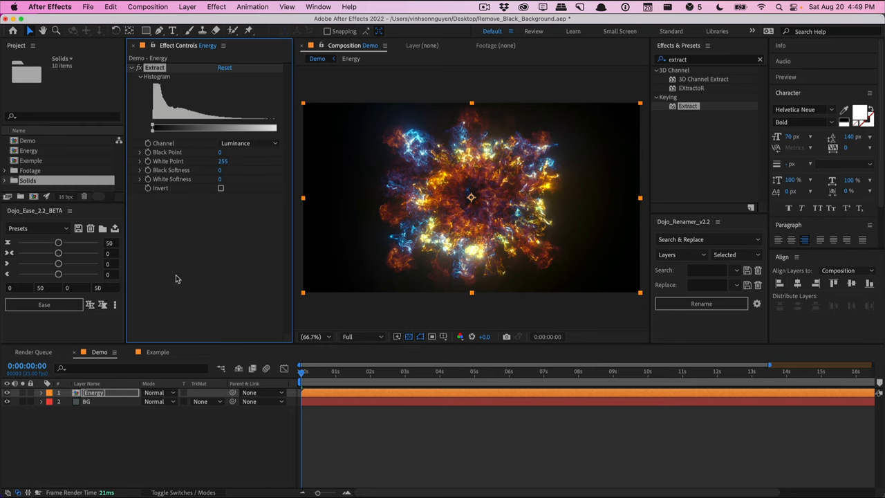
{"action": "mouse_move", "coordinate": [216, 156]}
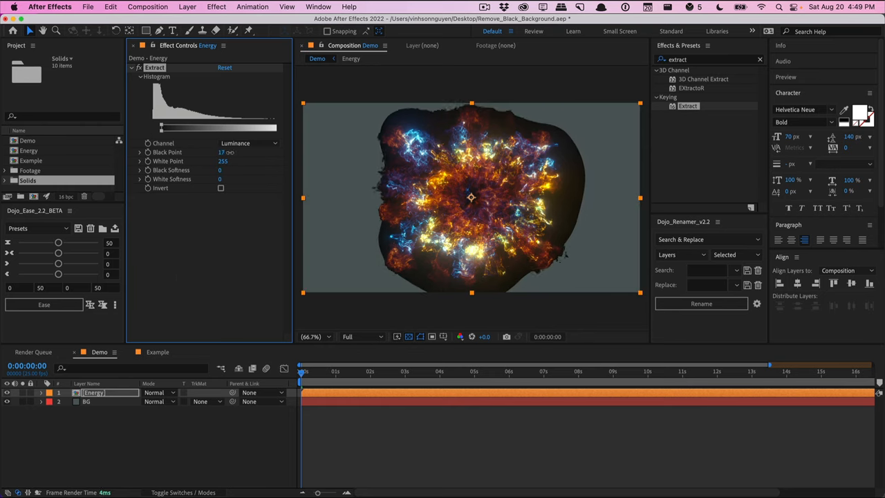
{"action": "left_click_drag", "start_coordinate": [221, 152], "coordinate": [235, 152]}
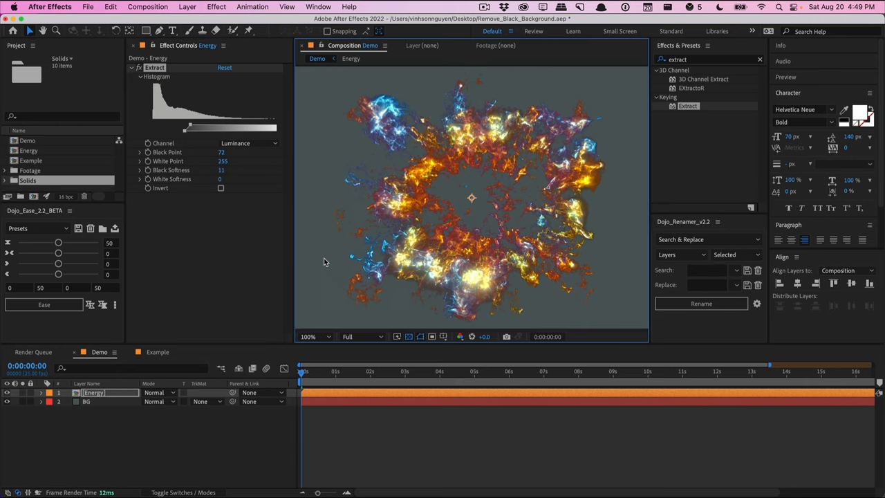
{"action": "mouse_move", "coordinate": [313, 261]}
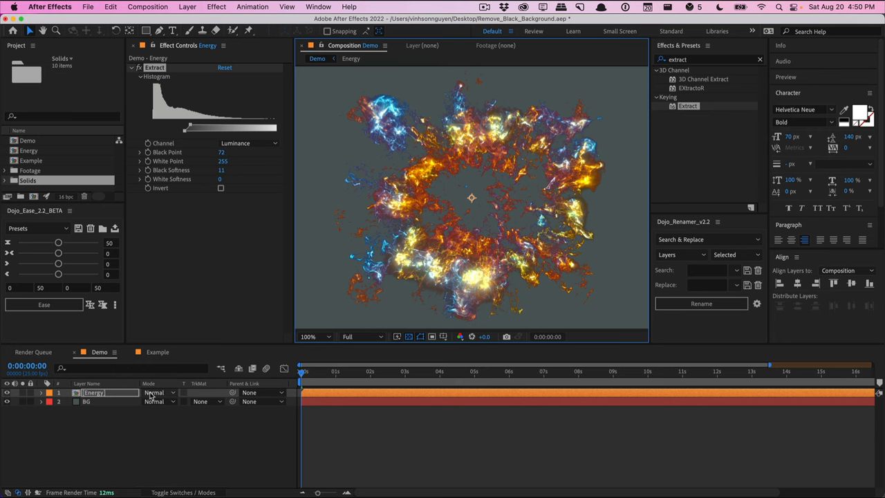
{"action": "left_click", "coordinate": [159, 393]}
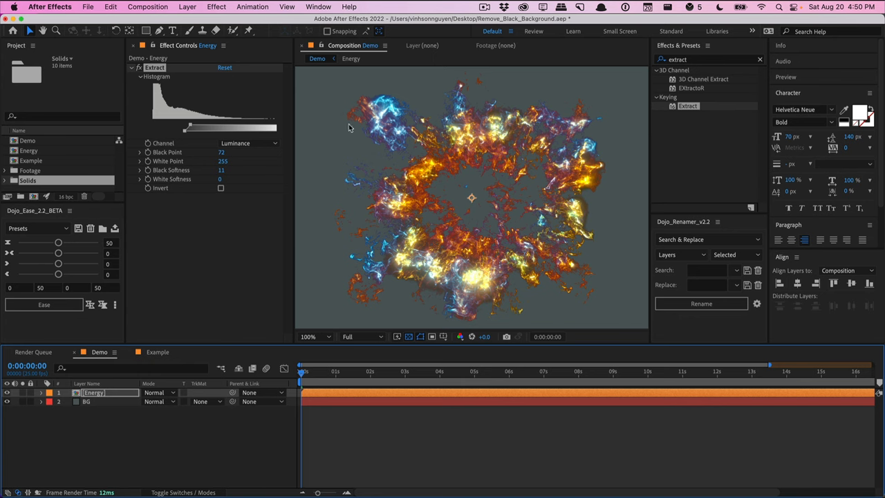
{"action": "mouse_move", "coordinate": [379, 258]}
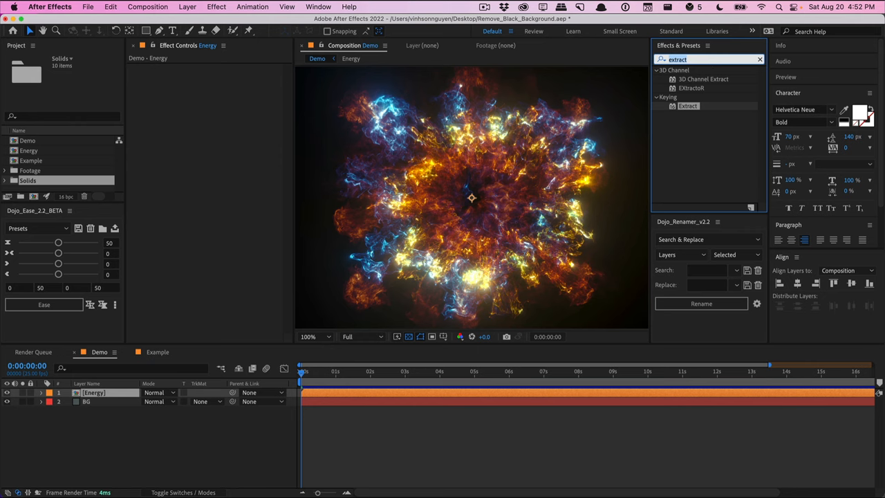
- Apply Shift Channels to Energy taking alpha from Luminance, plus Remove Color Matting
{"action": "type", "text": "shift"}
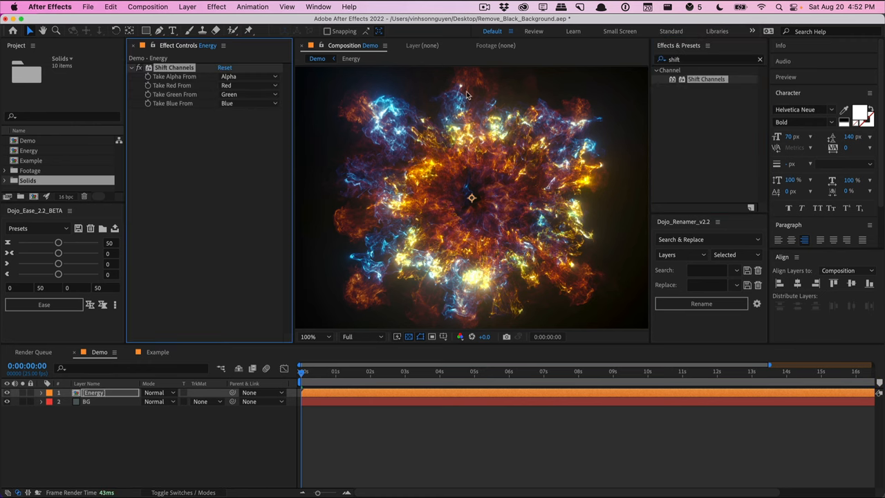
{"action": "mouse_move", "coordinate": [395, 112]}
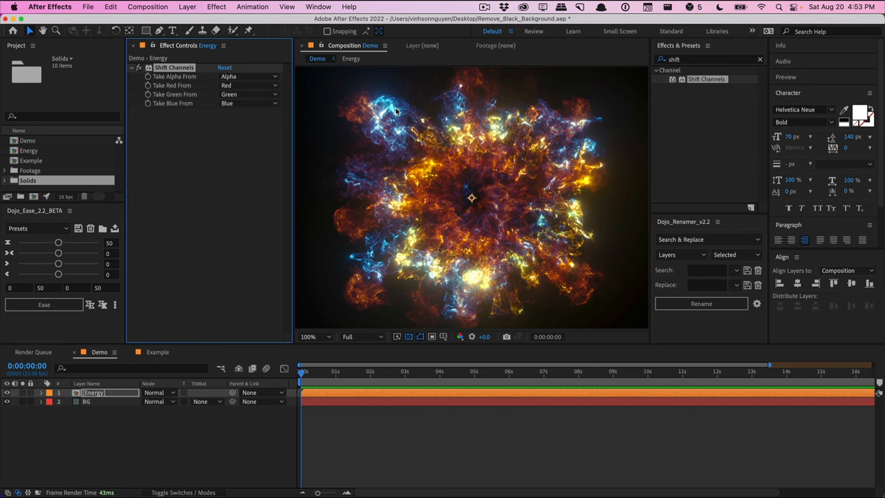
{"action": "mouse_move", "coordinate": [191, 85]}
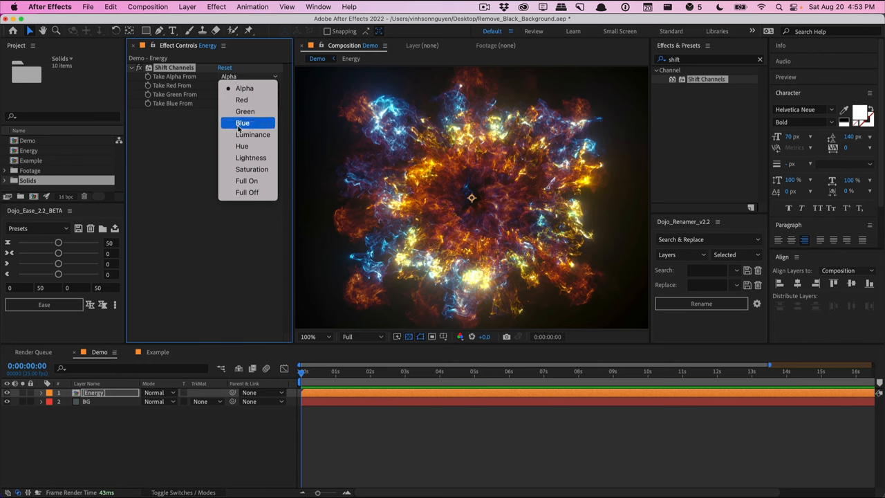
{"action": "left_click", "coordinate": [252, 134]}
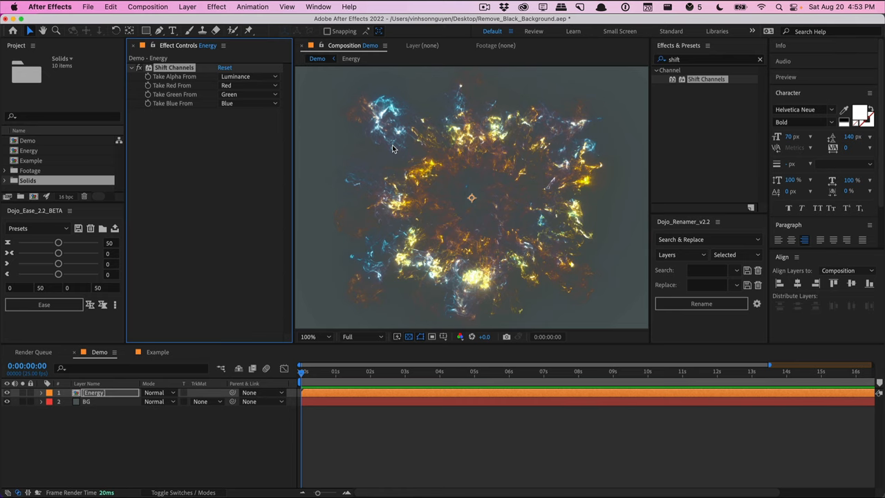
{"action": "mouse_move", "coordinate": [548, 124]}
{"action": "type", "text": "remove"}
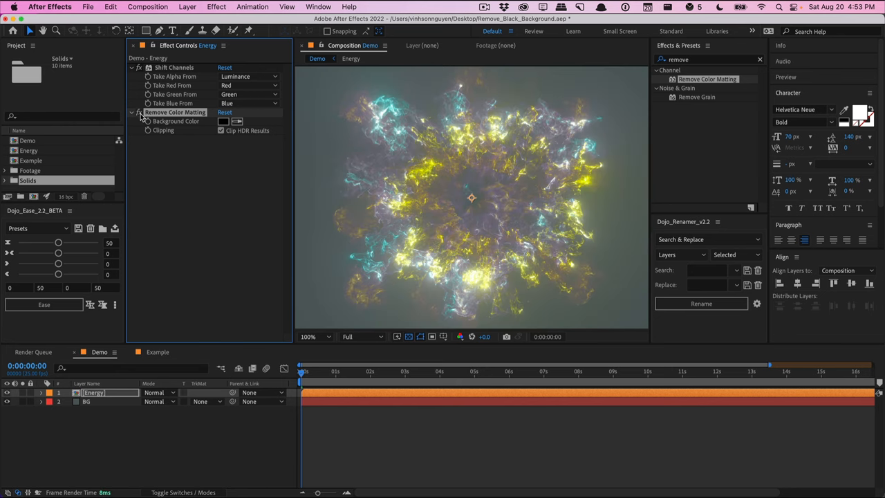
- Switch Shift Channels' Take Alpha From setting from Luminance to Lightness
{"action": "left_click", "coordinate": [174, 67]}
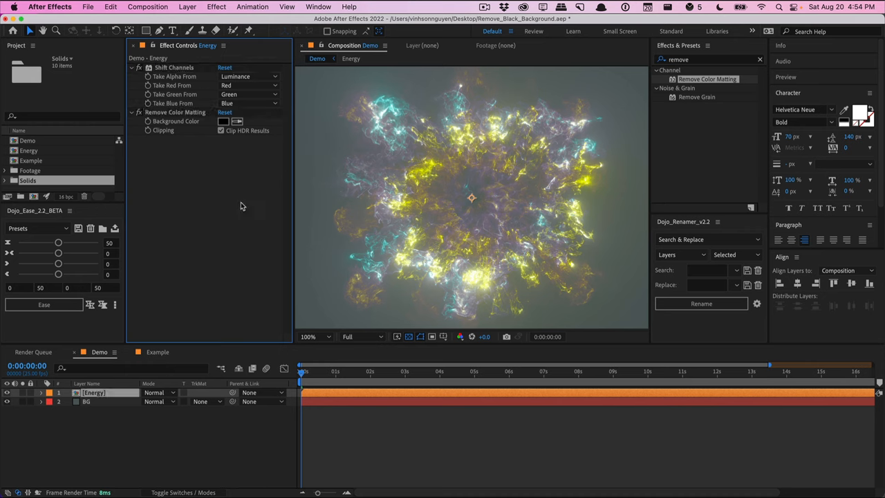
{"action": "mouse_move", "coordinate": [271, 186]}
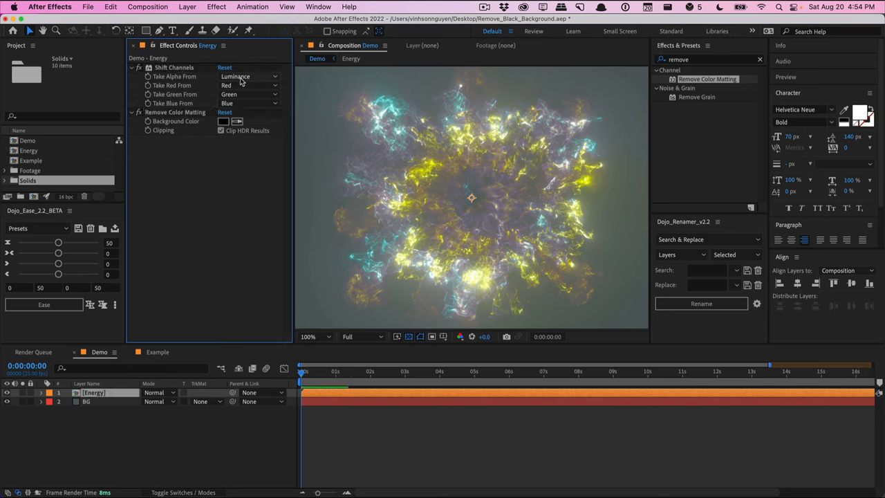
{"action": "left_click", "coordinate": [248, 76]}
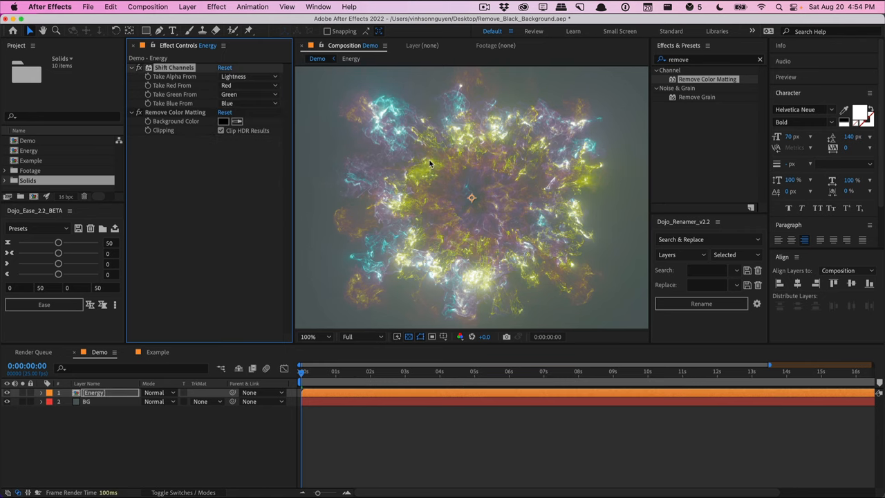
{"action": "mouse_move", "coordinate": [425, 202]}
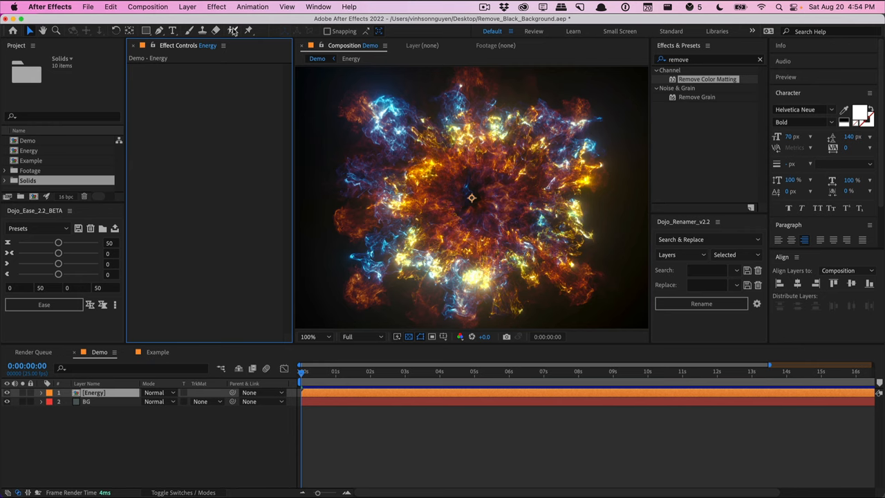
{"action": "left_click", "coordinate": [216, 5]}
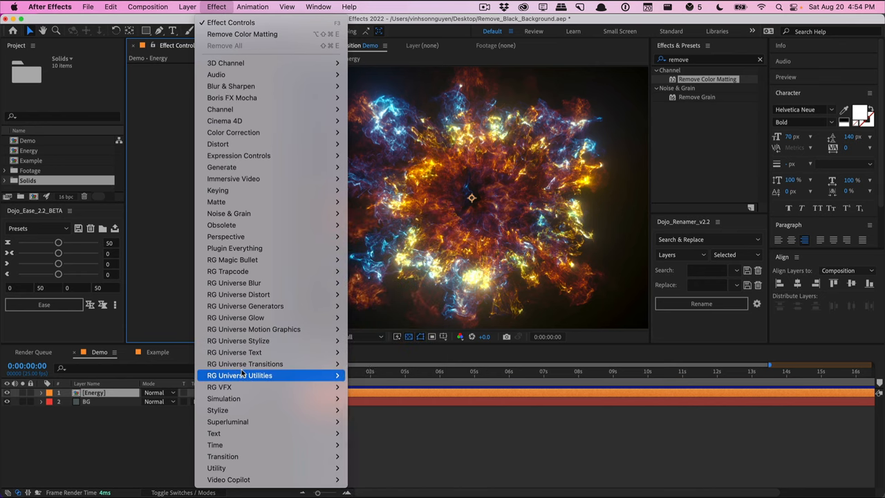
{"action": "mouse_move", "coordinate": [241, 375]}
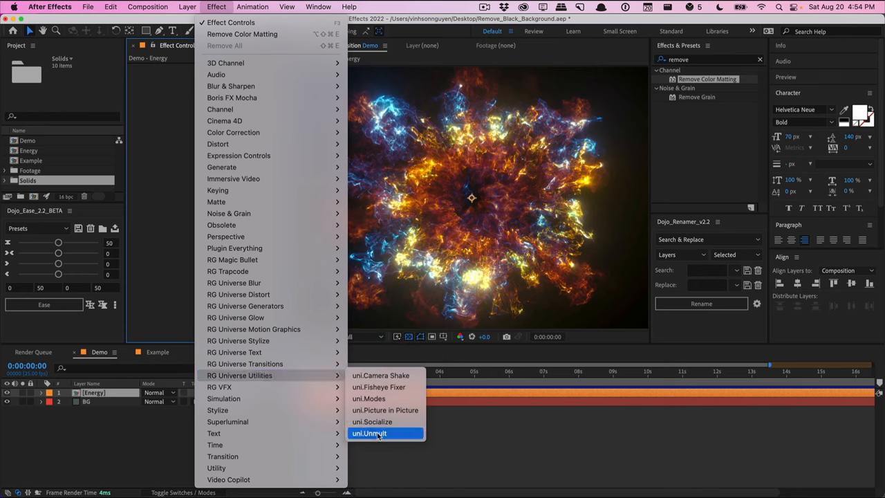
{"action": "left_click", "coordinate": [369, 433]}
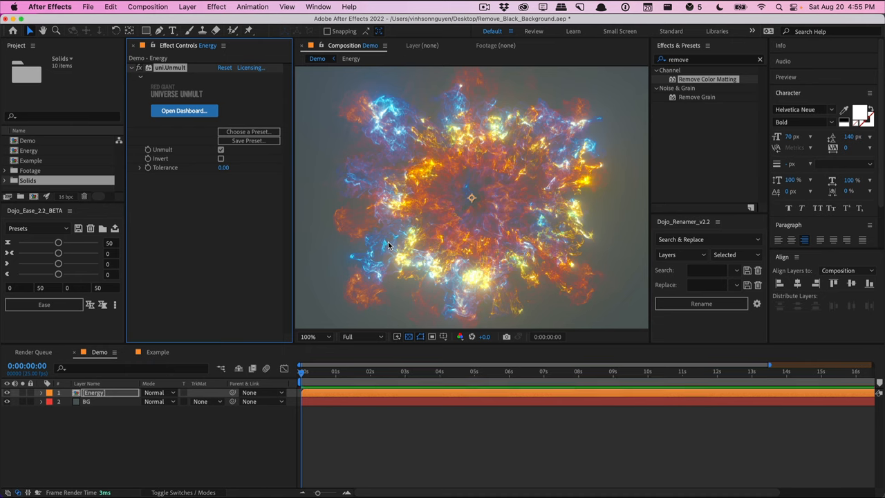
{"action": "mouse_move", "coordinate": [339, 242]}
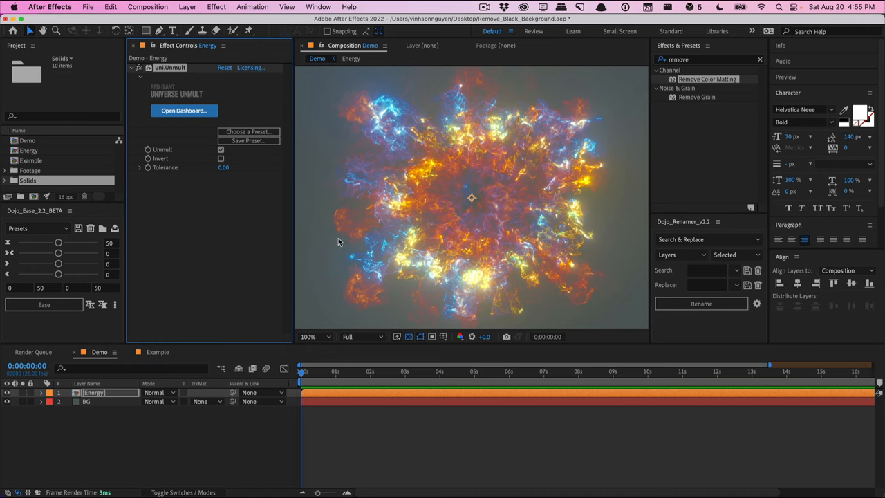
{"action": "mouse_move", "coordinate": [346, 206]}
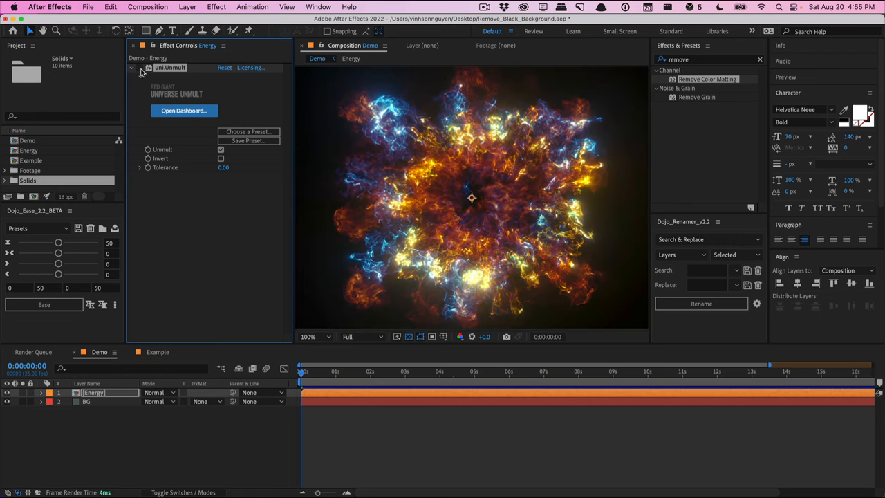
{"action": "left_click", "coordinate": [219, 150]}
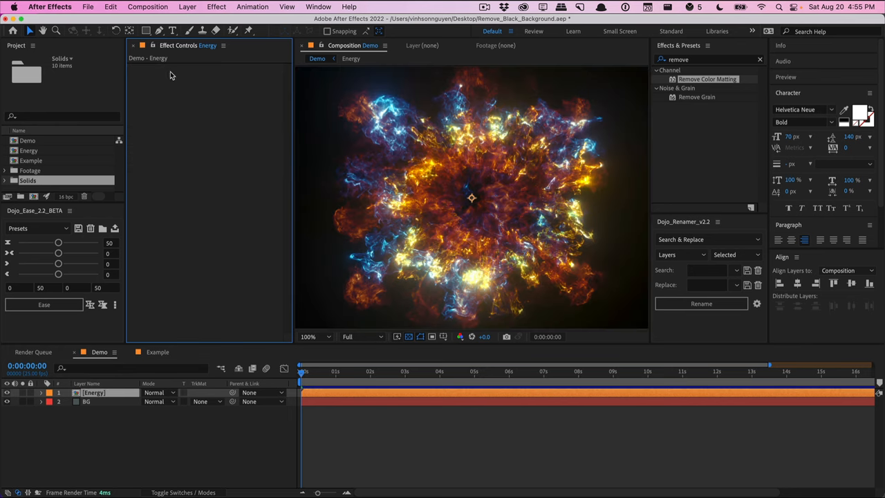
- Apply Channel Combiner to Energy mapping Max RGB to the Alpha channel
{"action": "type", "text": "channel com"}
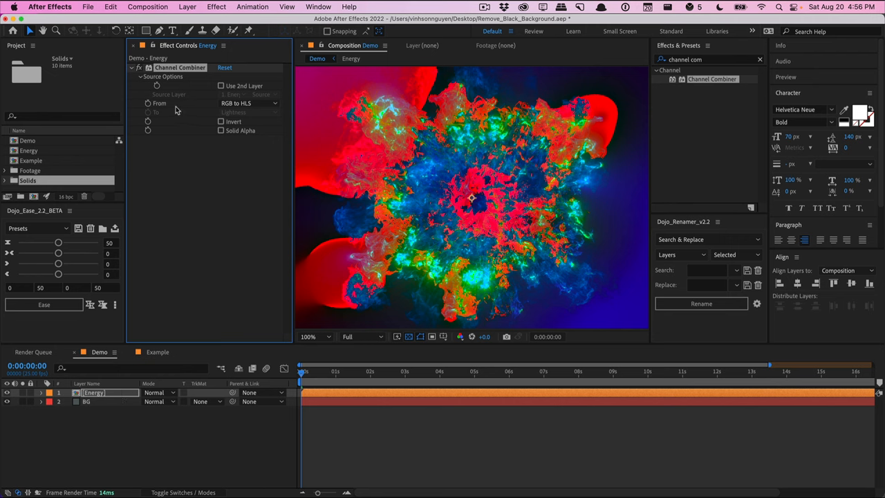
{"action": "left_click", "coordinate": [249, 103]}
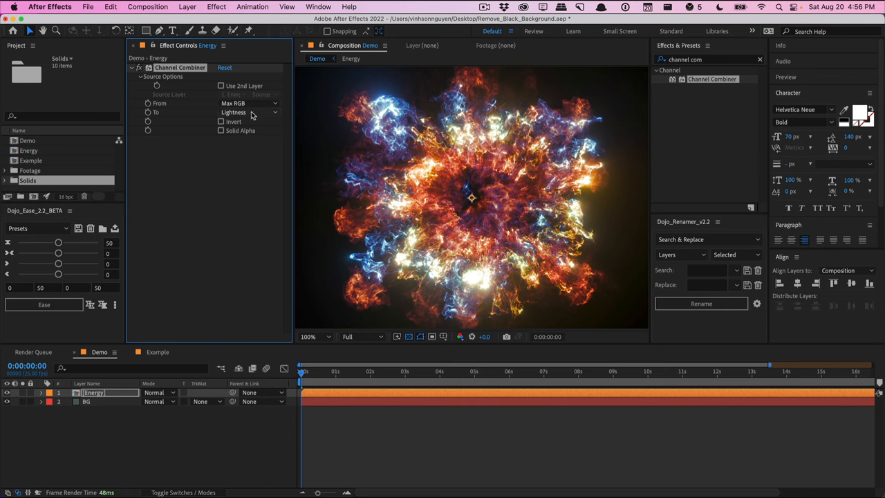
{"action": "left_click", "coordinate": [249, 112]}
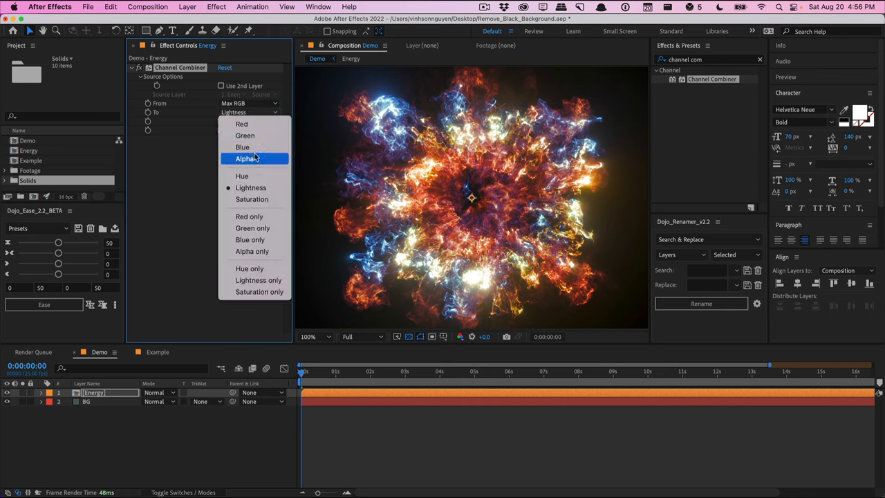
{"action": "mouse_move", "coordinate": [252, 252]}
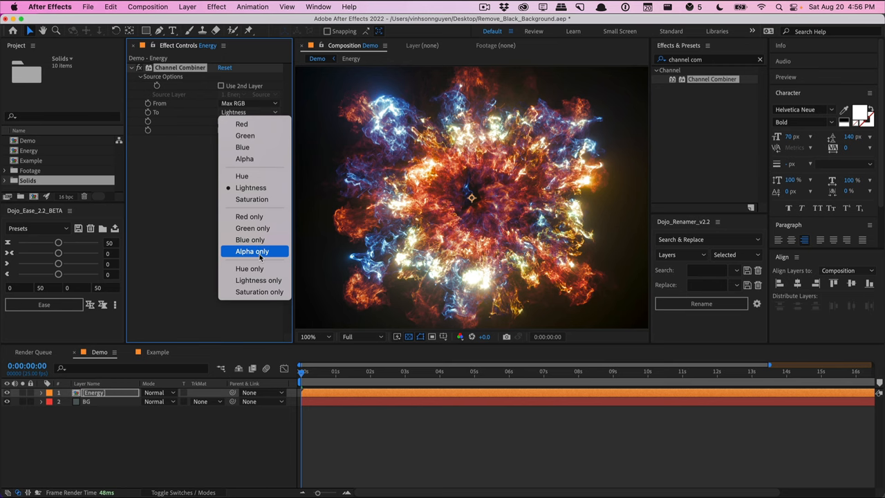
{"action": "mouse_move", "coordinate": [243, 157]}
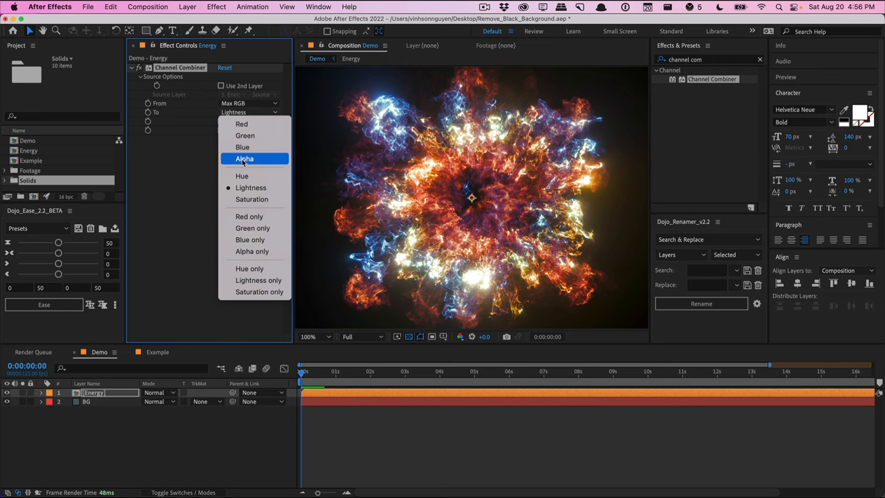
{"action": "left_click", "coordinate": [243, 158]}
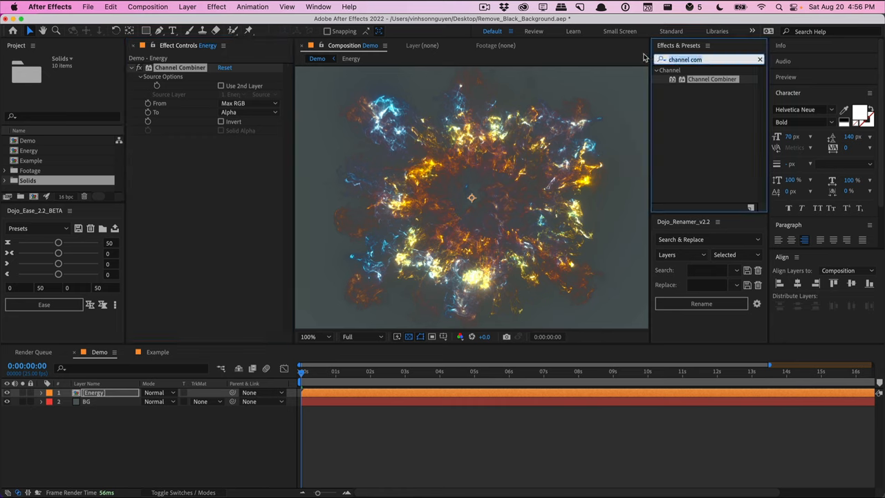
- Add Remove Color Matting after Channel Combiner to restore the vivid fiery colours
{"action": "type", "text": "remove"}
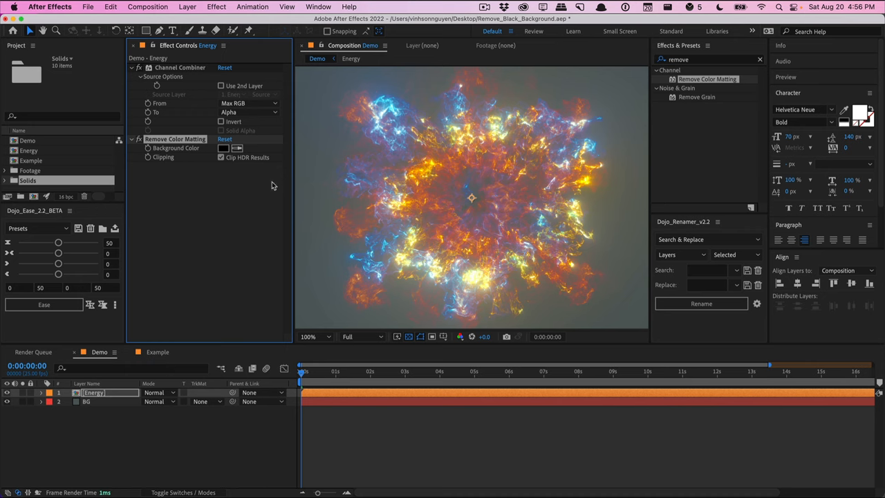
{"action": "mouse_move", "coordinate": [365, 122]}
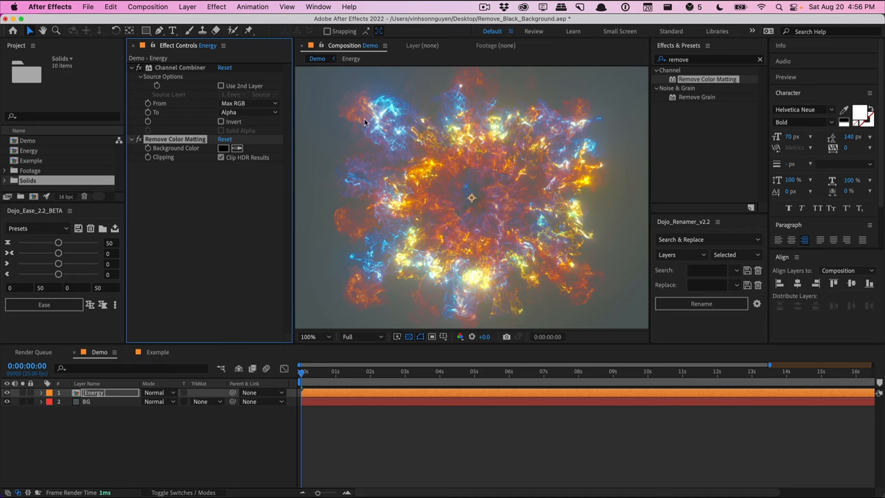
{"action": "mouse_move", "coordinate": [376, 187]}
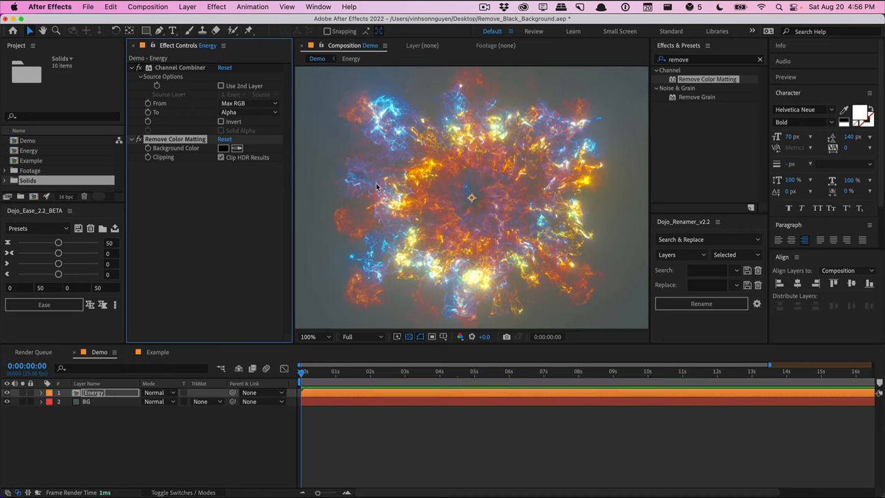
{"action": "mouse_move", "coordinate": [412, 251]}
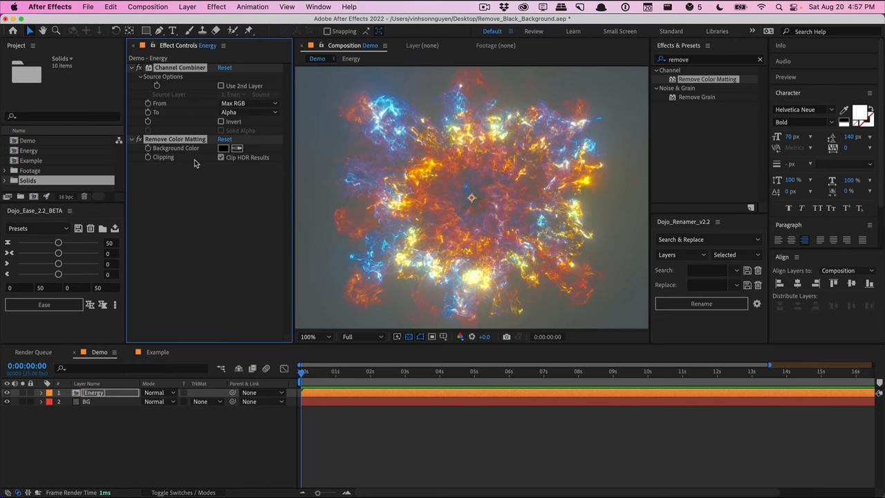
{"action": "mouse_move", "coordinate": [346, 235]}
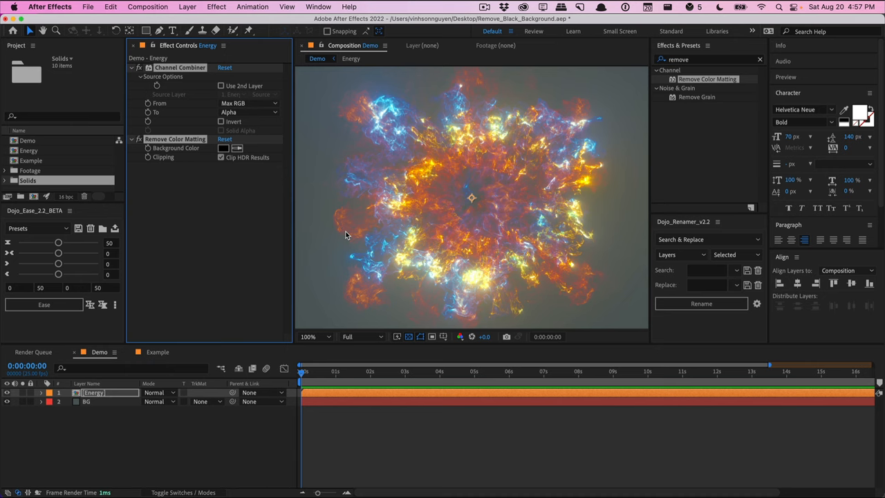
{"action": "mouse_move", "coordinate": [220, 234]}
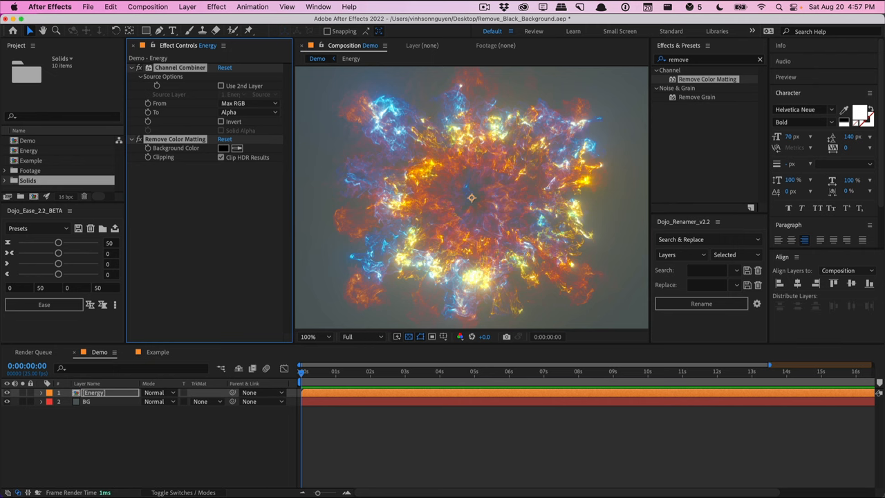
- Show the Example composition at 50% and look across the six comparison panels
{"action": "left_click", "coordinate": [157, 352]}
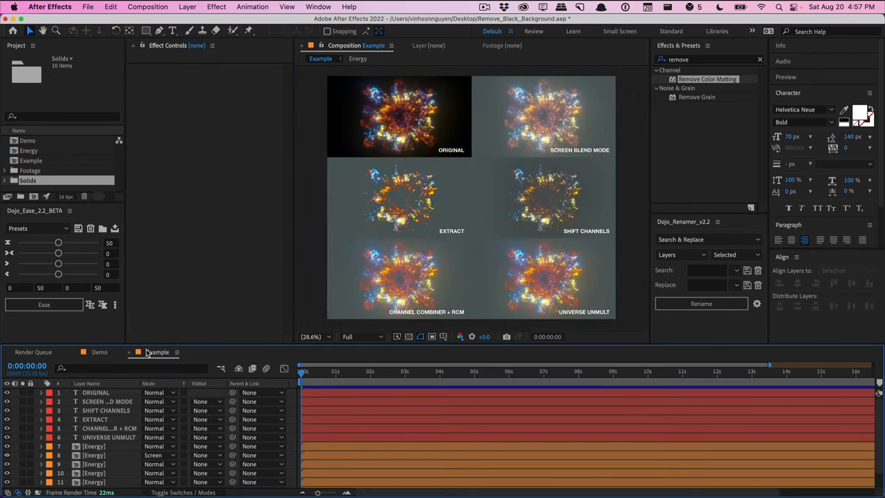
{"action": "left_click", "coordinate": [312, 337]}
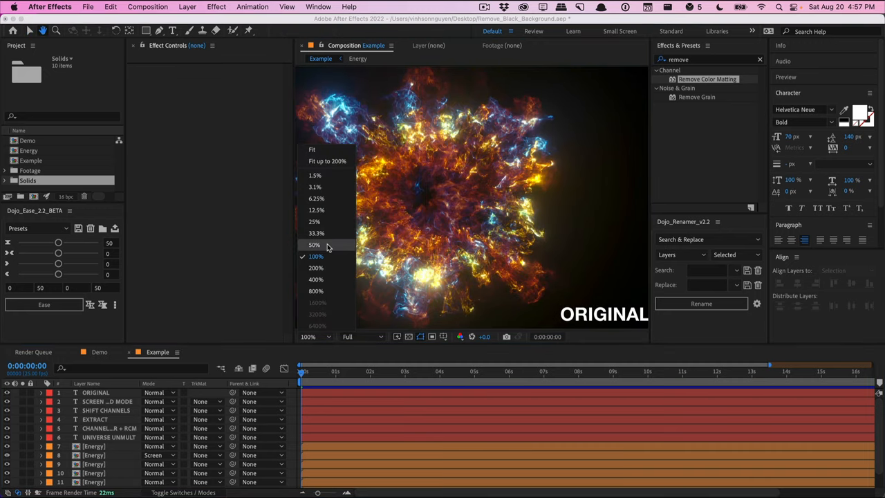
{"action": "left_click", "coordinate": [314, 245]}
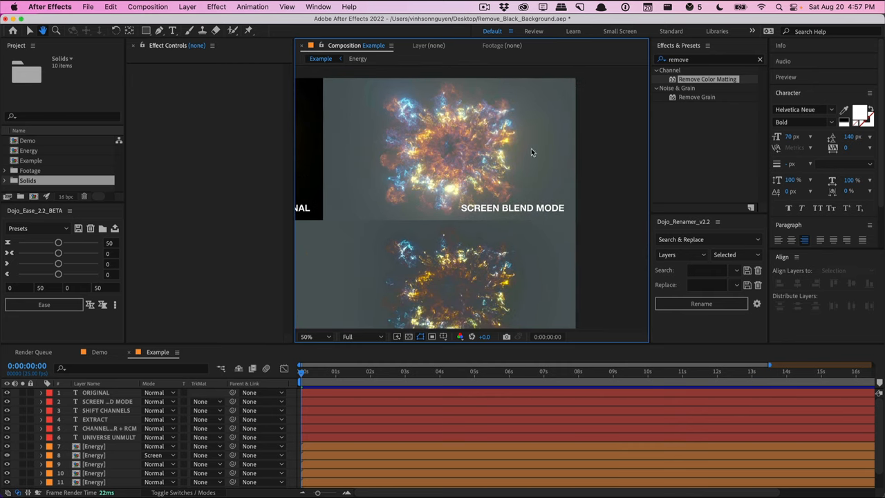
{"action": "mouse_move", "coordinate": [456, 124]}
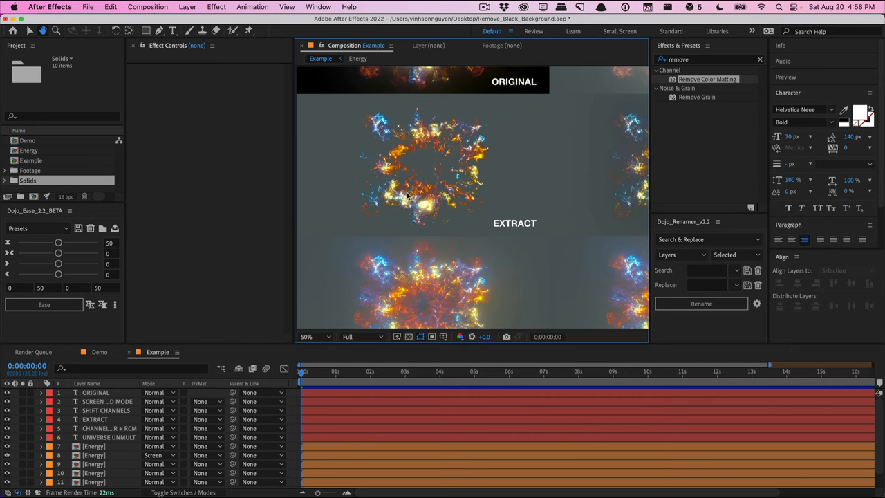
{"action": "mouse_move", "coordinate": [477, 177]}
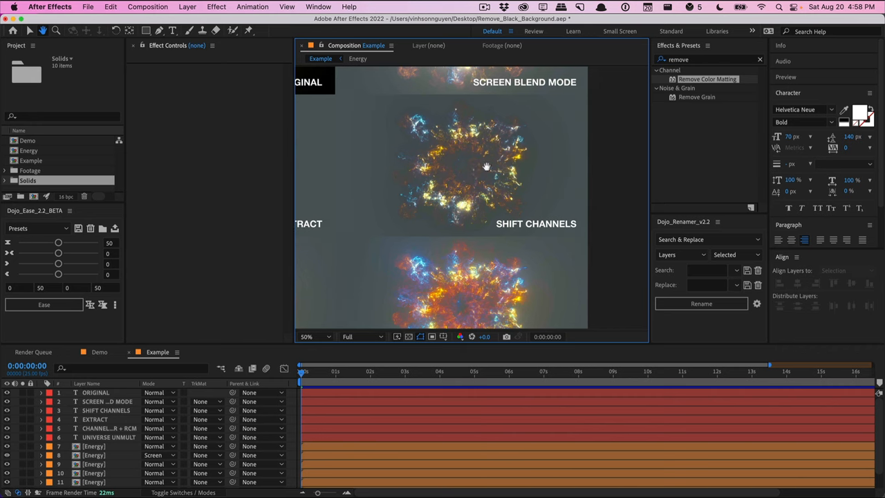
{"action": "mouse_move", "coordinate": [414, 182]}
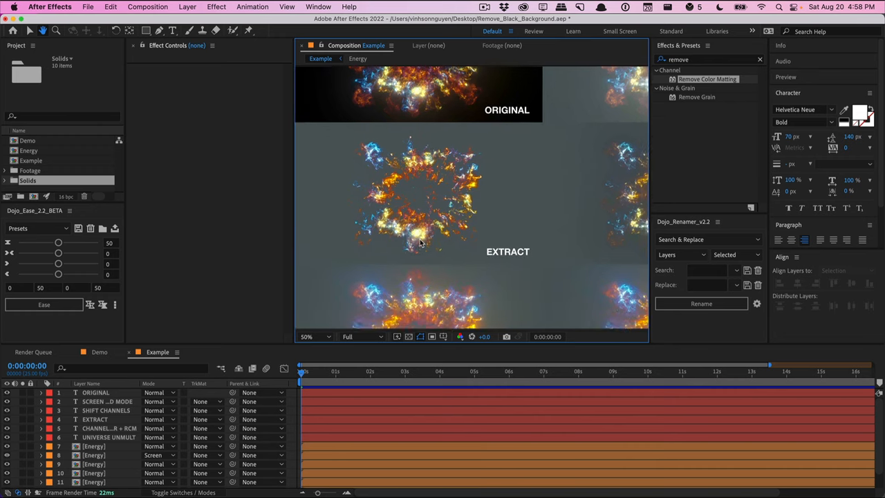
{"action": "scroll", "scroll_direction": "down", "scroll_amount": 3}
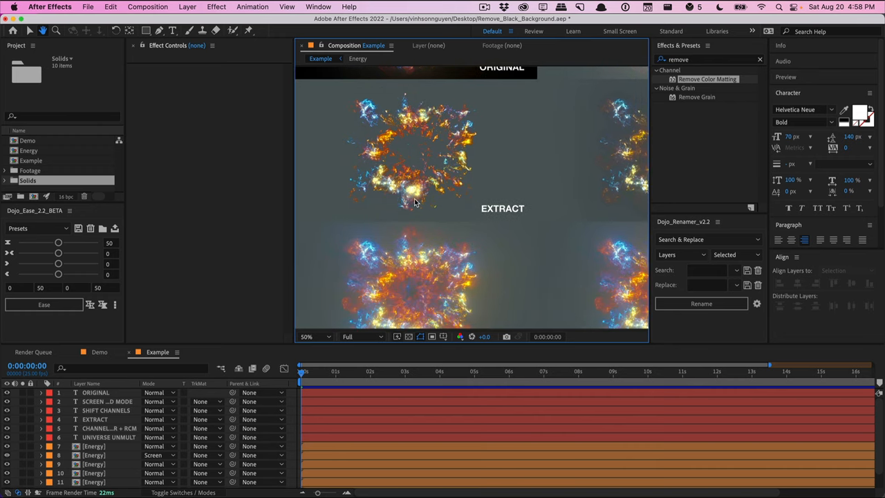
{"action": "scroll", "scroll_direction": "down", "scroll_amount": 3}
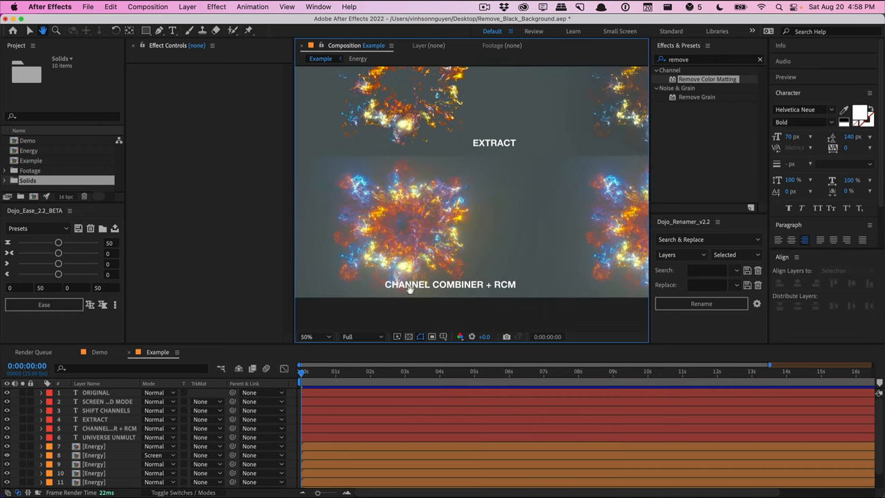
{"action": "mouse_move", "coordinate": [445, 200]}
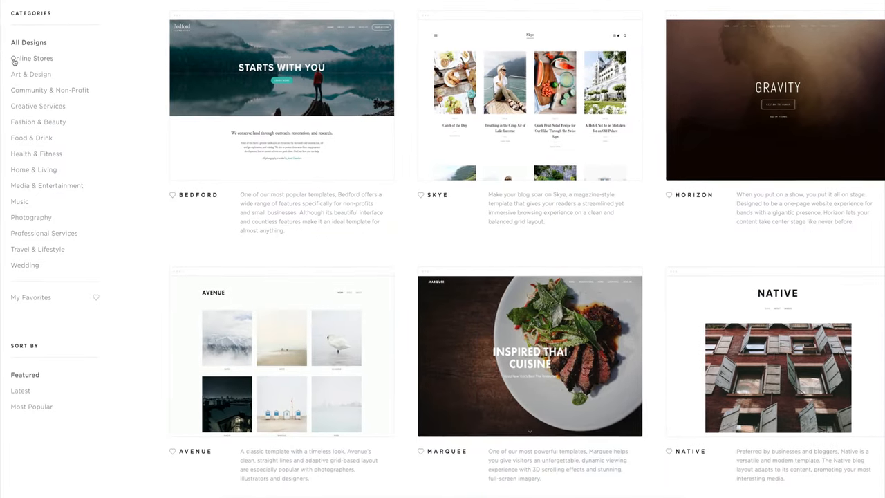
- Open an Online Stores template's style editor and recolour the banner button blue
{"action": "left_click", "coordinate": [32, 58]}
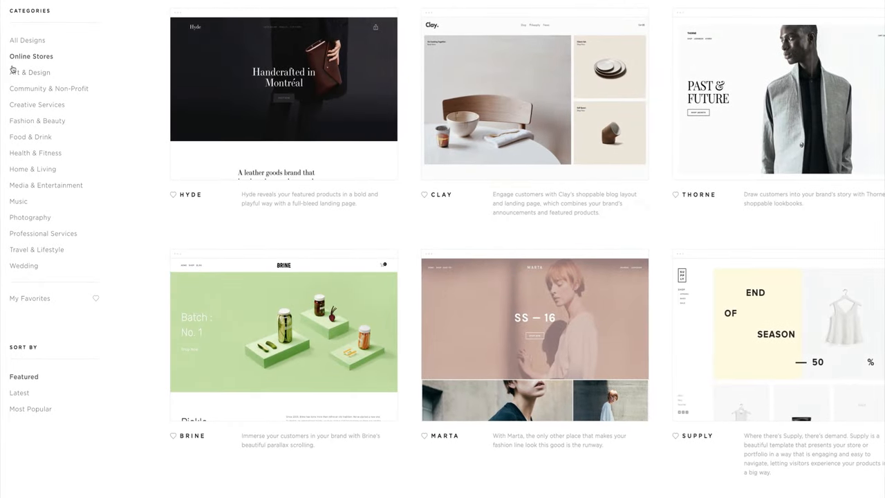
{"action": "left_click", "coordinate": [29, 71]}
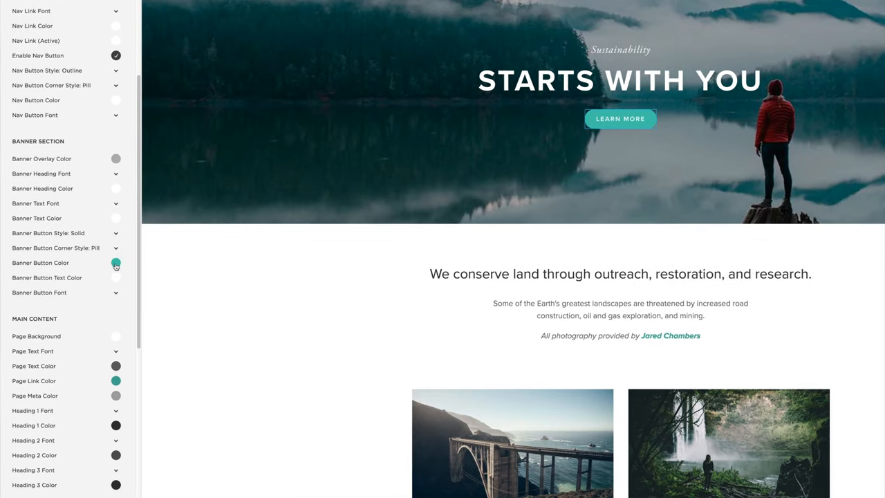
{"action": "left_click", "coordinate": [116, 264]}
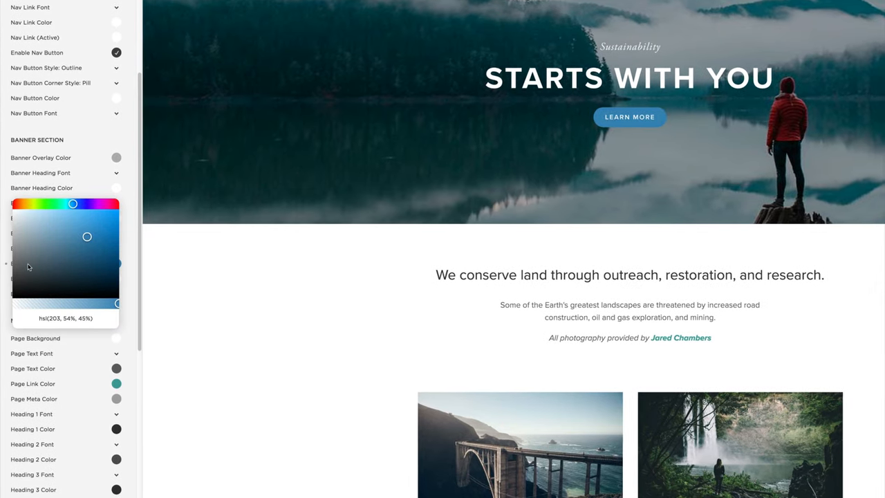